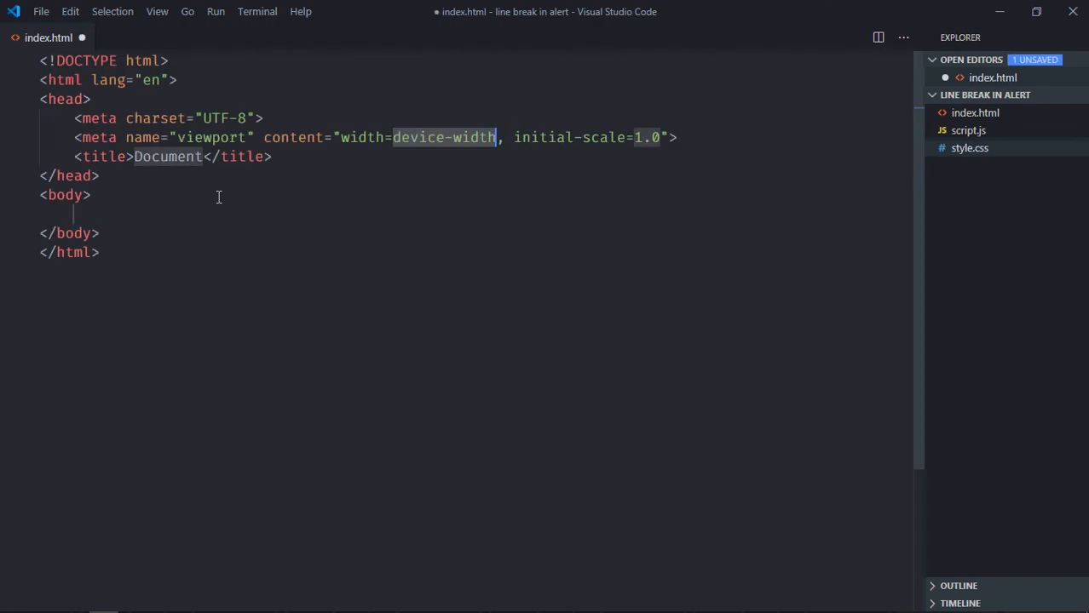
Add links to style.css and script.js plus a 'Show Alert' button to index.html, then save
{"action": "type", "text": "ku"}
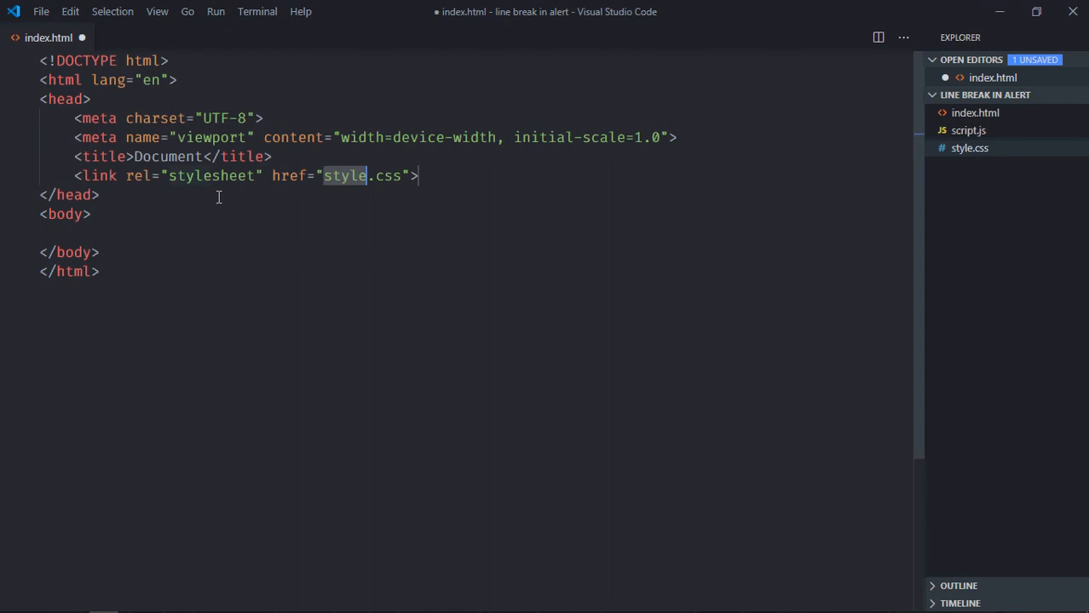
{"action": "type", "text": "scri"}
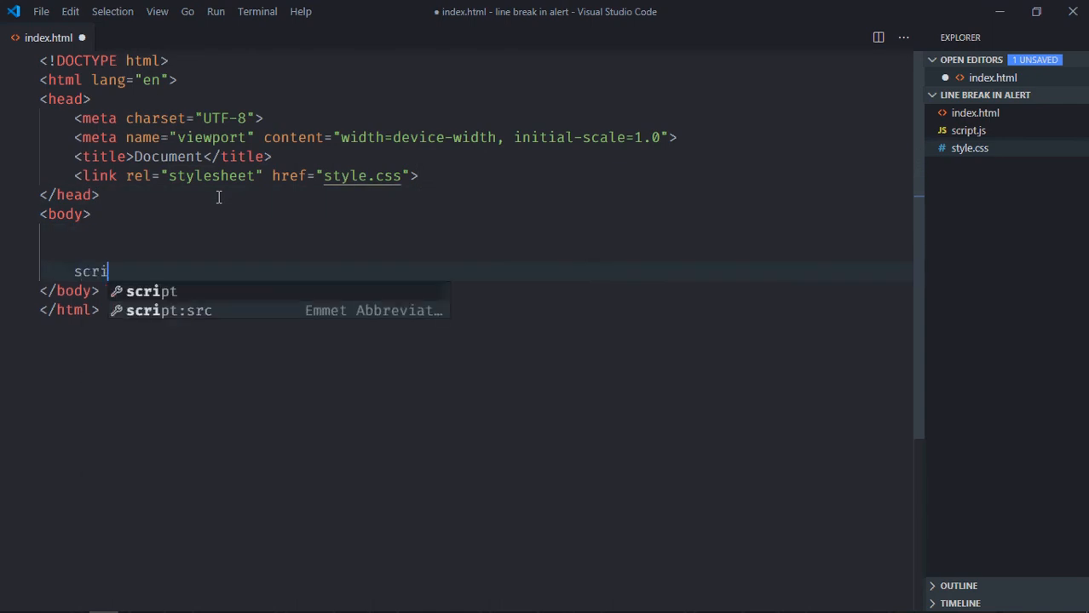
{"action": "key", "text": "Tab"}
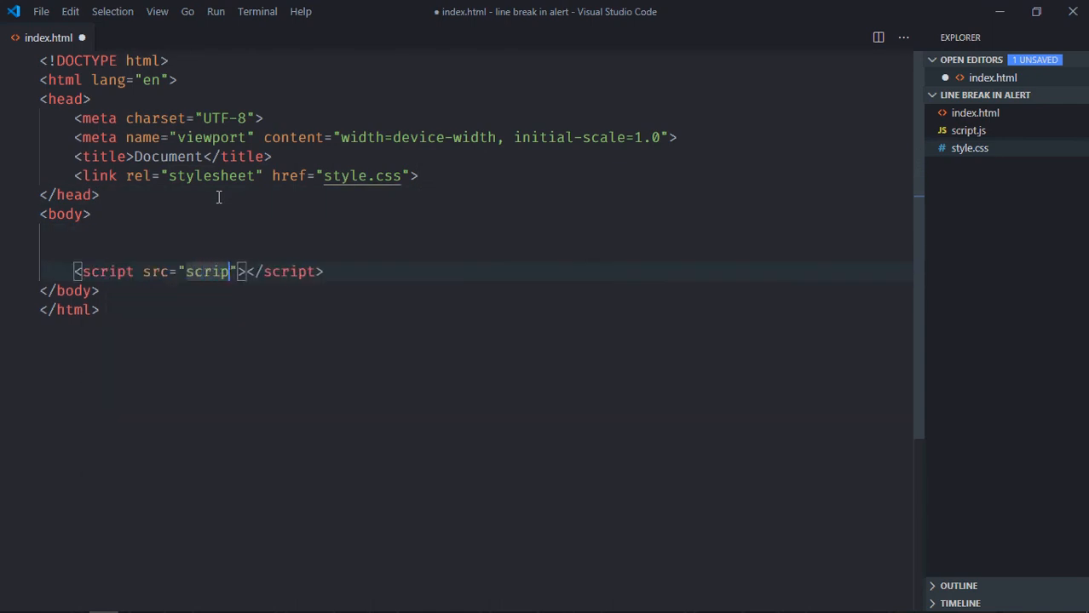
{"action": "type", "text": "t.js"}
{"action": "left_click", "coordinate": [475, 252]}
{"action": "type", "text": "<button></button>"}
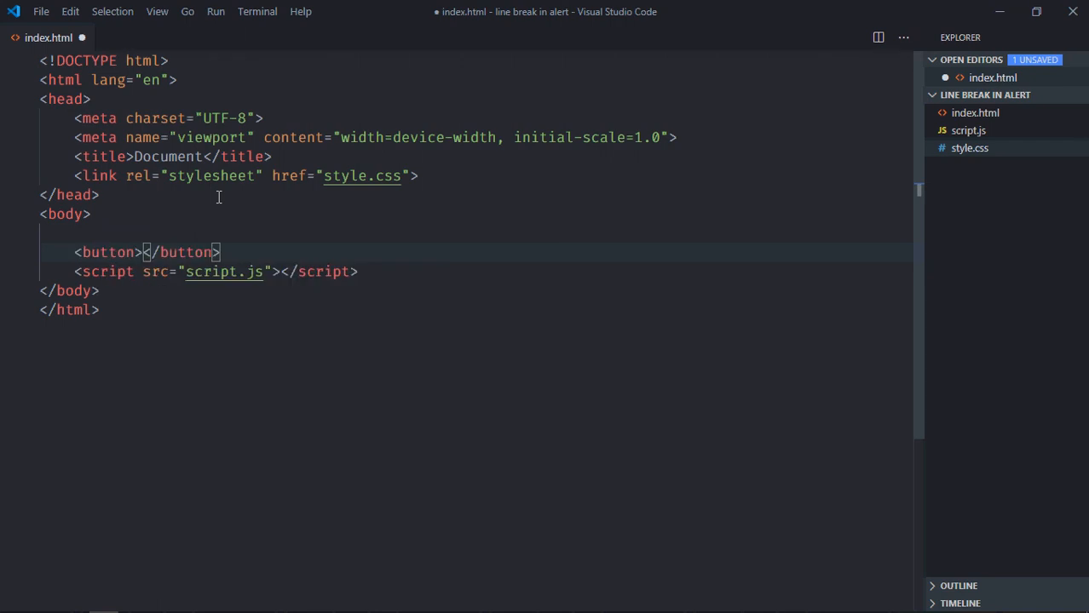
{"action": "type", "text": "Show Alert"}
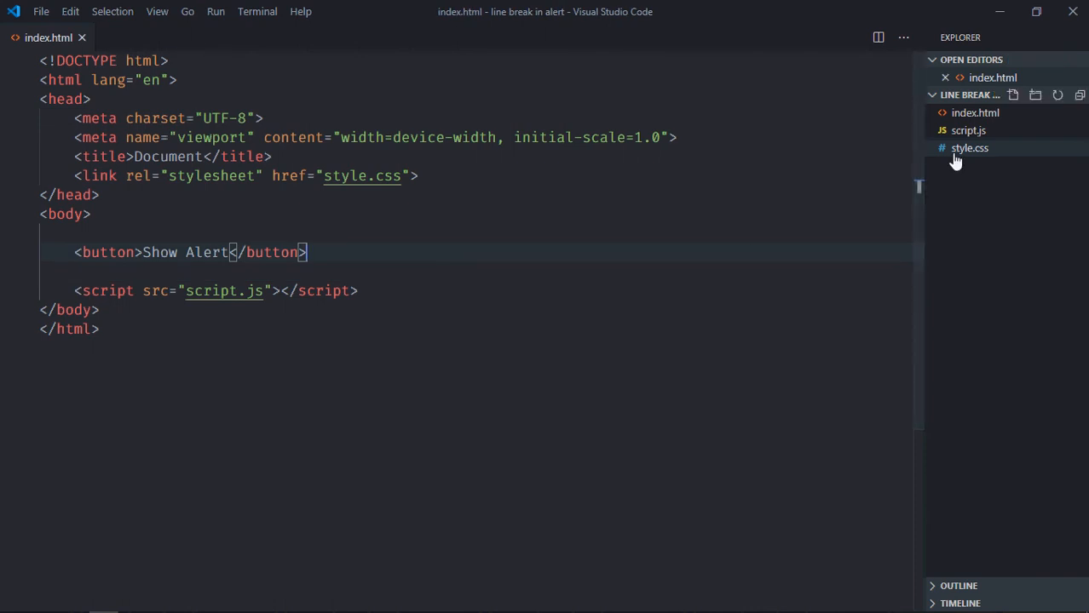
Center body text and give buttons 10px 20px padding in style.css, then open script.js
{"action": "left_click", "coordinate": [969, 148]}
{"action": "type", "text": "padding: 10px;"}
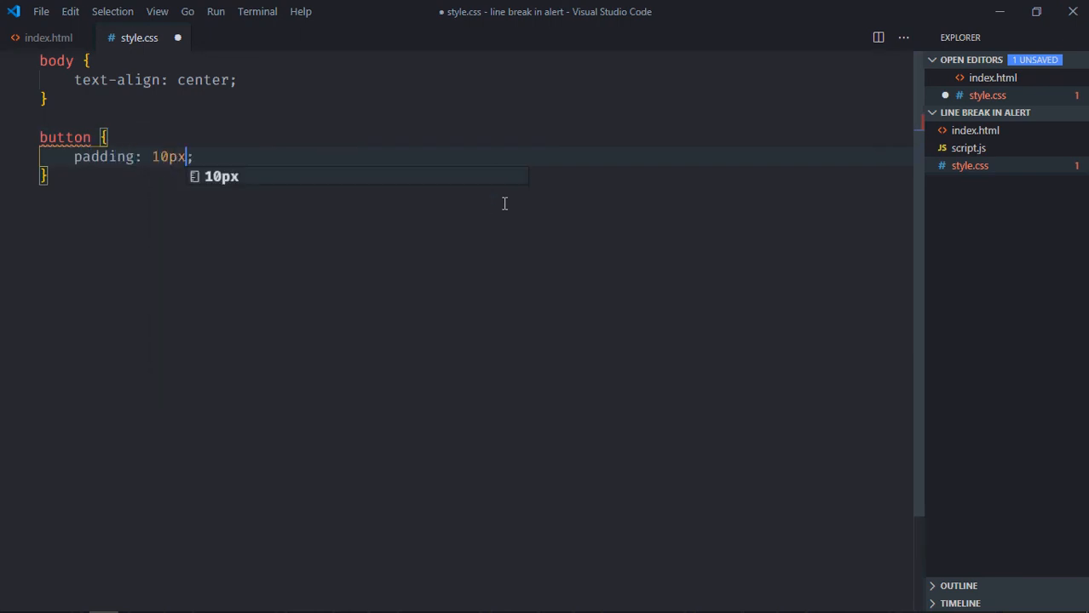
{"action": "type", "text": "20px"}
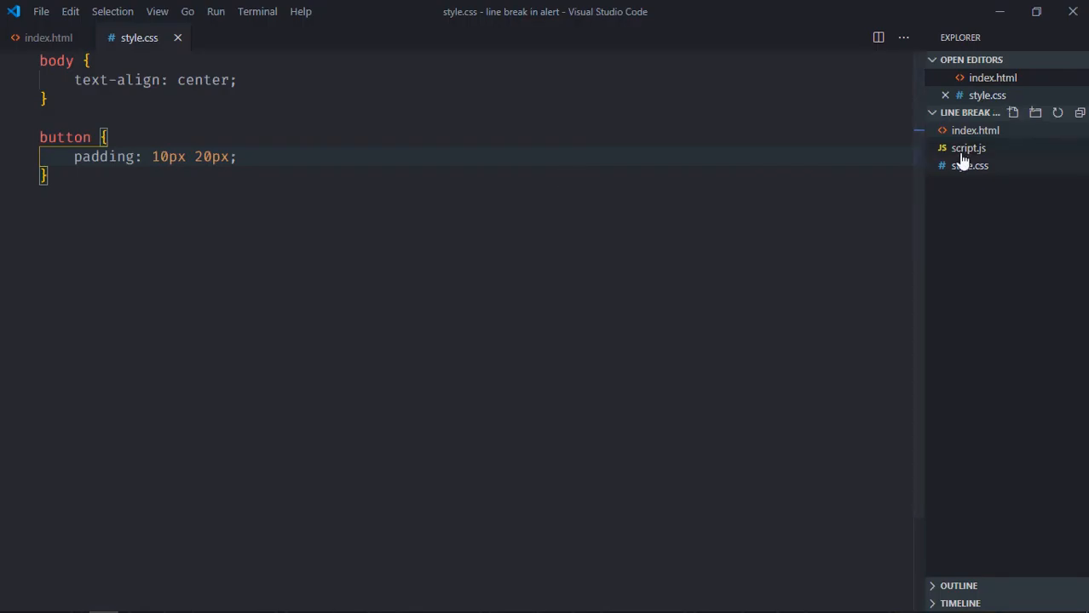
{"action": "left_click", "coordinate": [969, 166]}
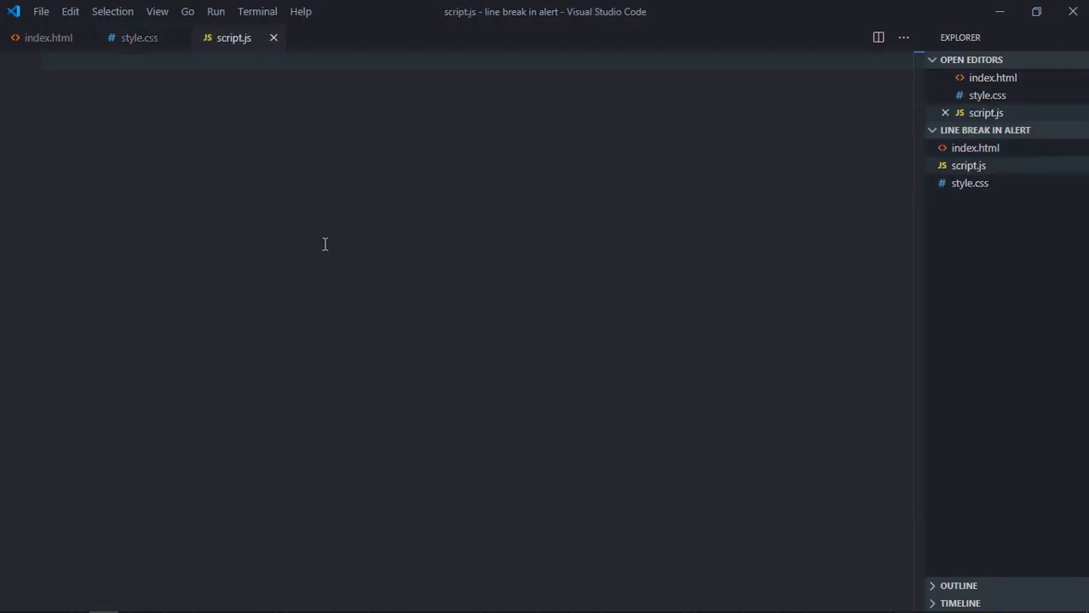
Type let btnShow = document.querySelector('button') and an empty btnShow click listener
{"action": "type", "text": "let btnShow = docu"}
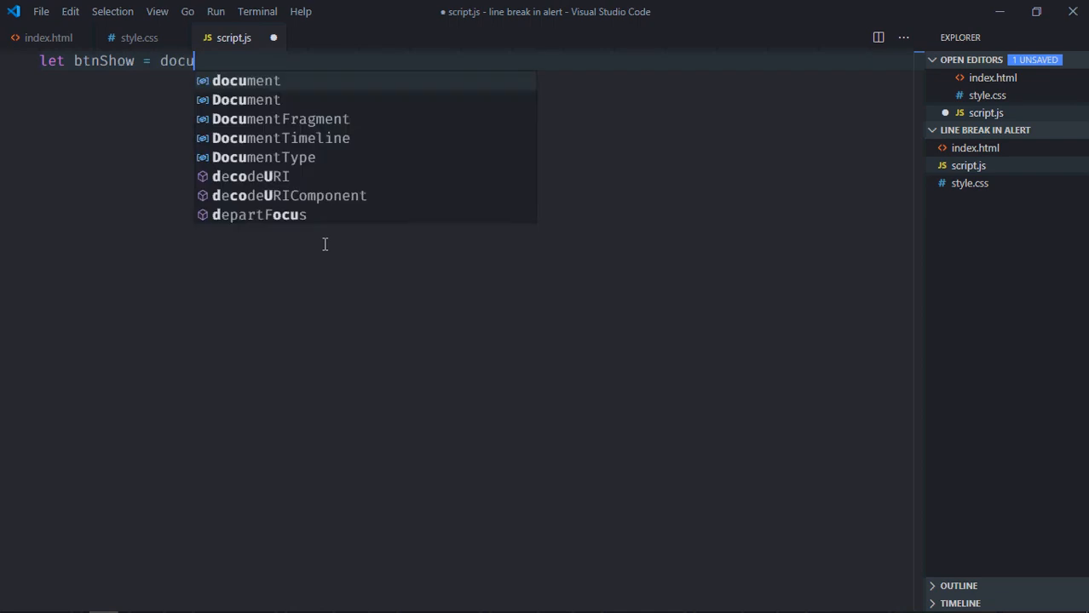
{"action": "type", "text": "ment.query"}
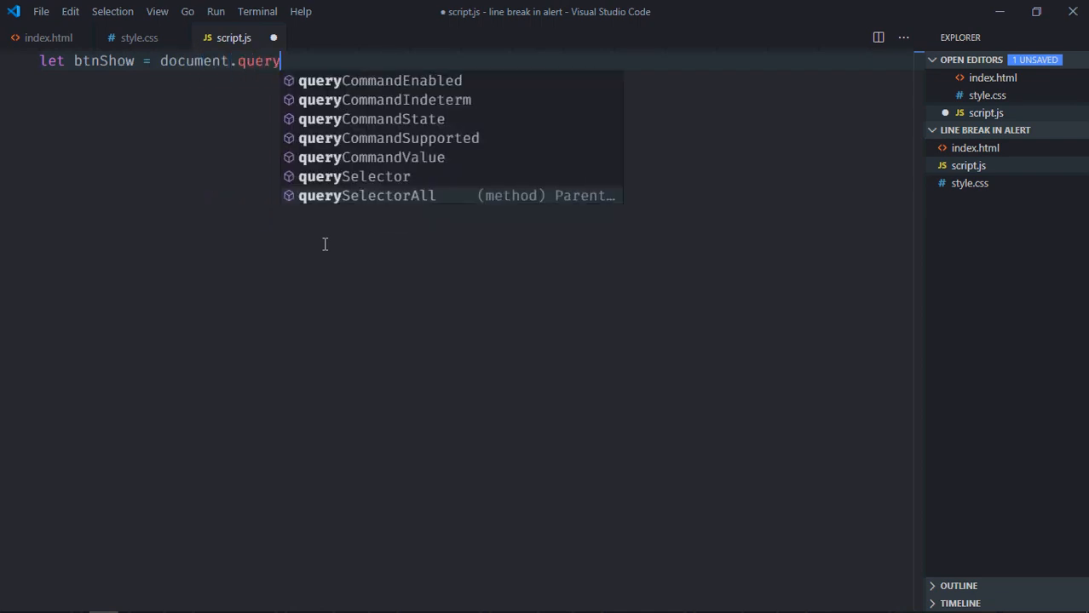
{"action": "type", "text": "Selector('but'"}
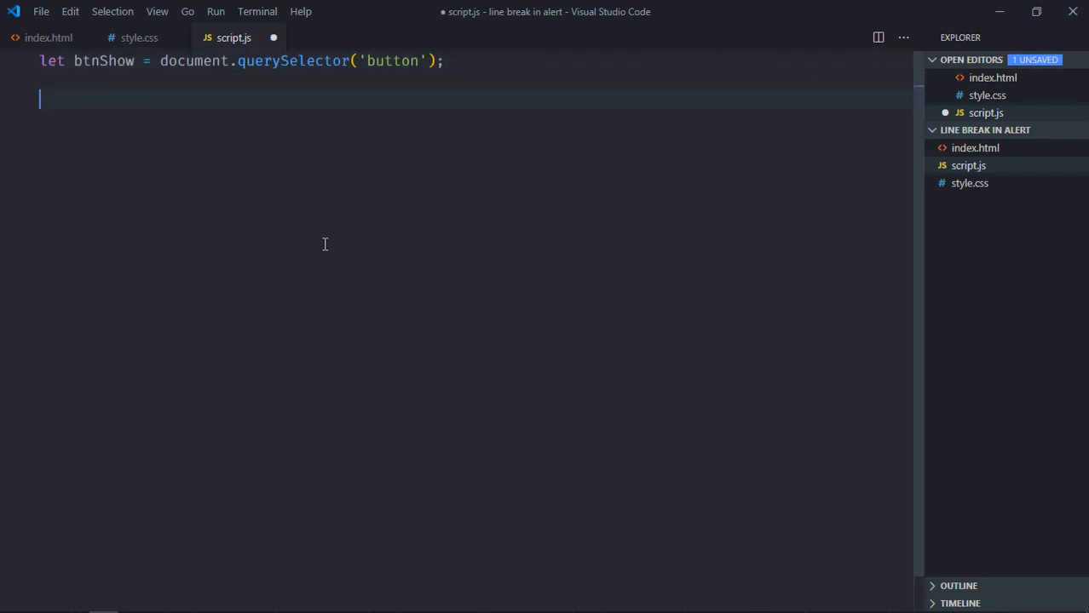
{"action": "type", "text": "btn"}
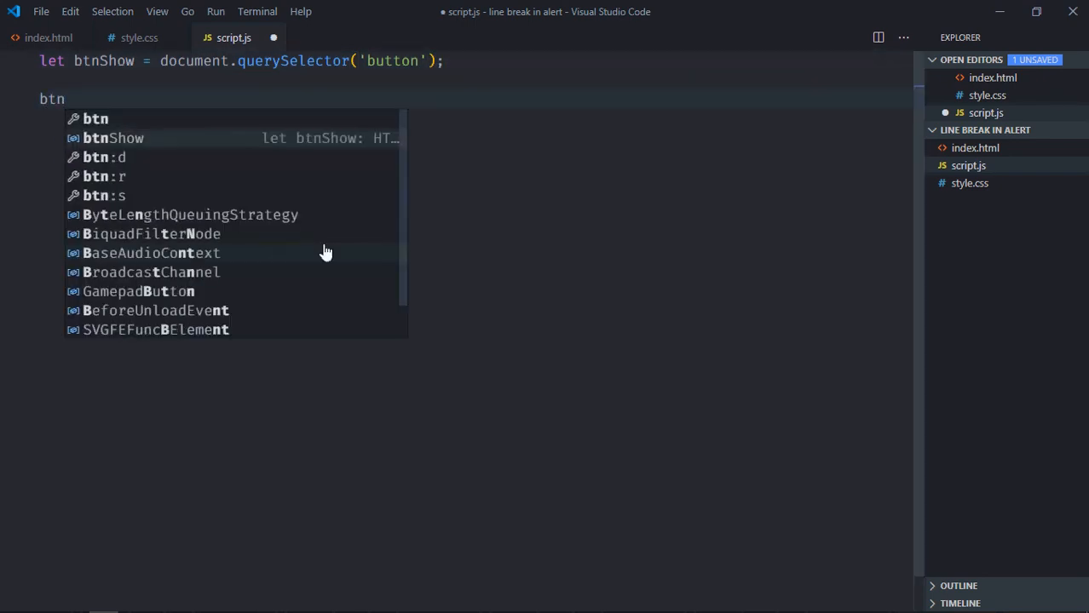
{"action": "type", "text": "Show.addEventListener("}
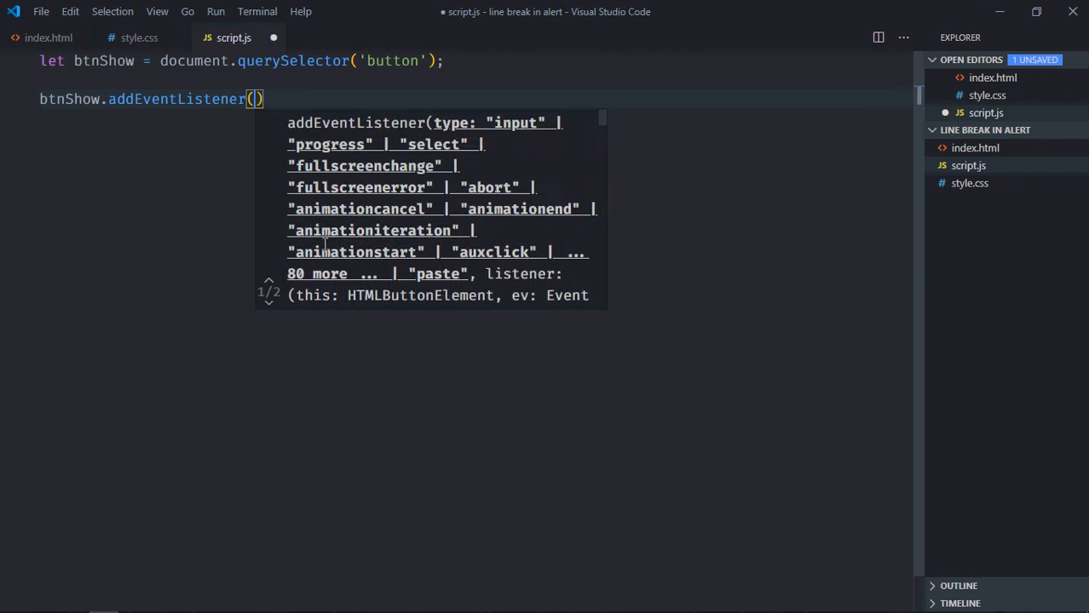
{"action": "type", "text": "'click',"}
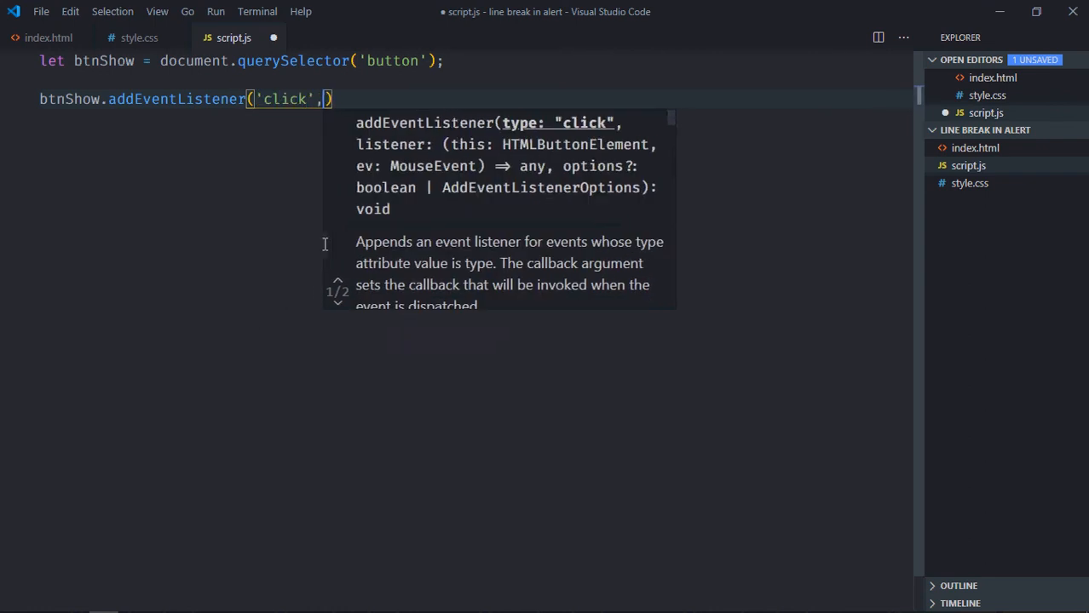
{"action": "type", "text": "()"}
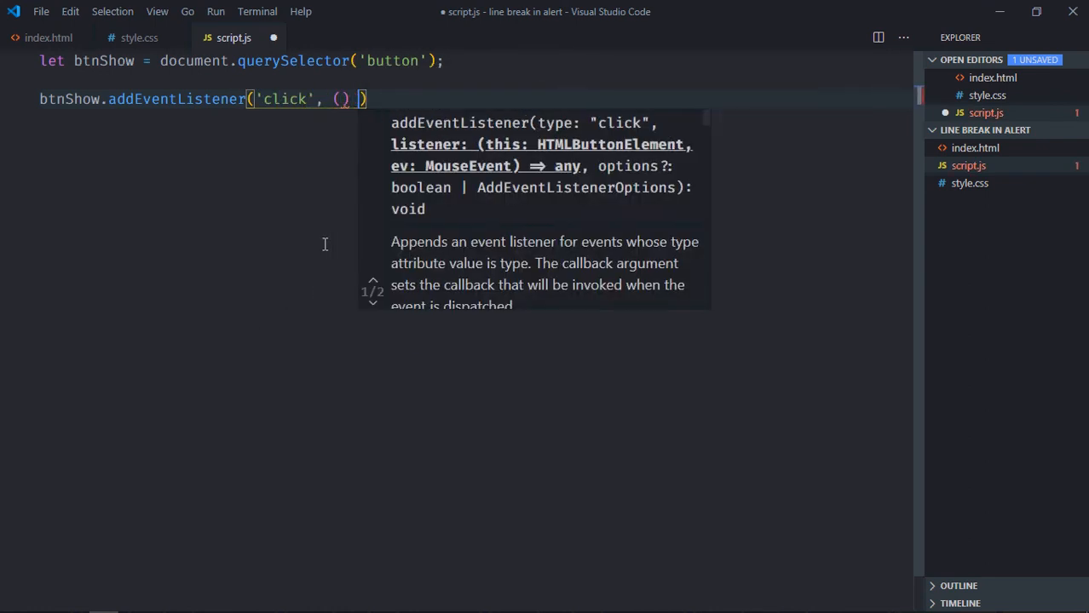
{"action": "type", "text": "=> {}"}
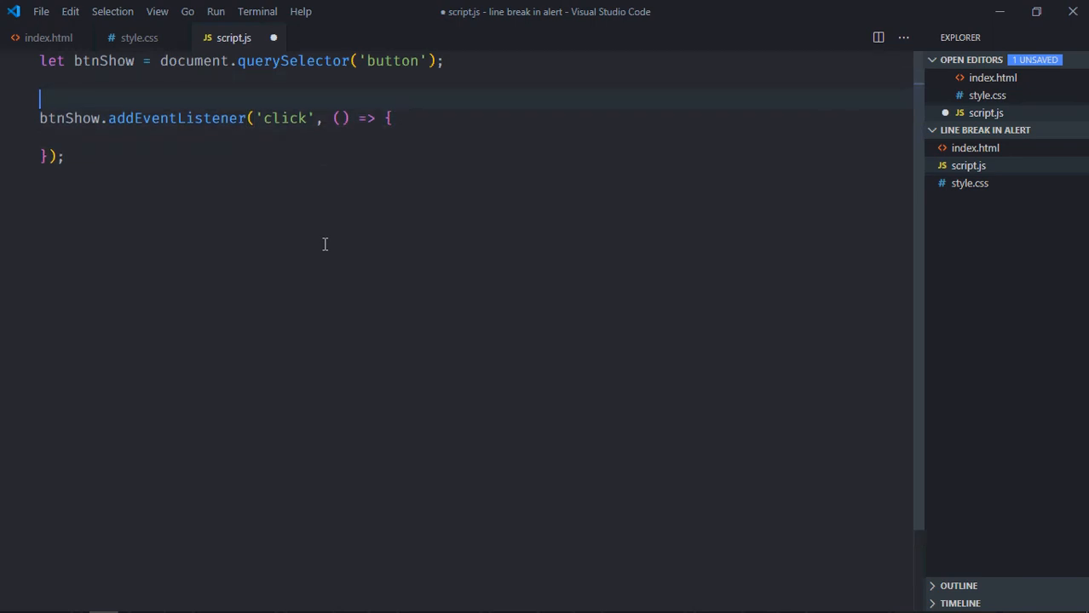
Declare str as "This is Hello World in Javascript"
{"action": "type", "text": "let str"}
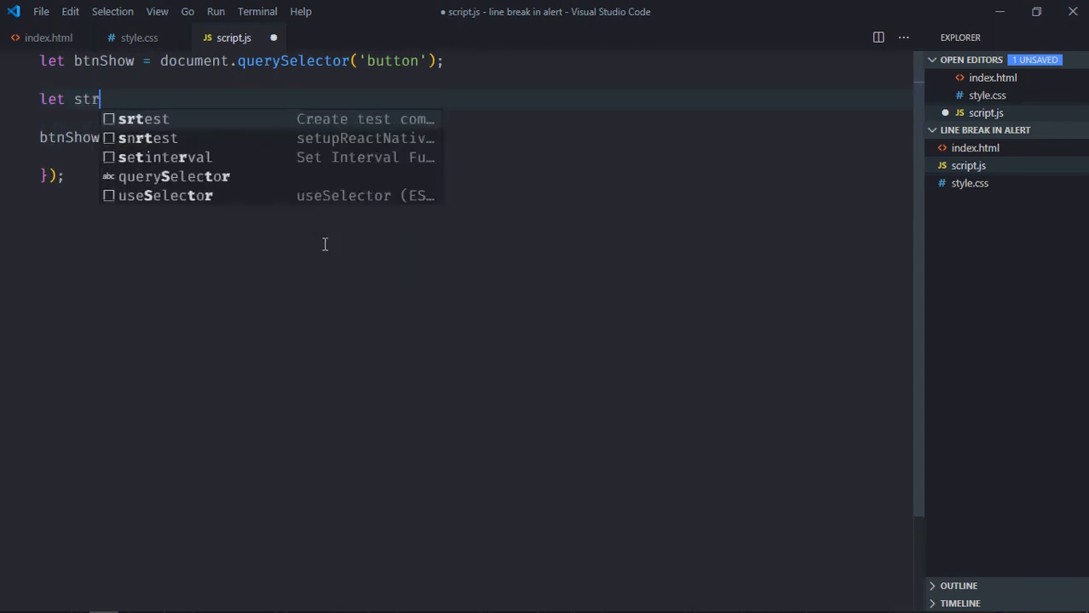
{"action": "type", "text": "= \""}
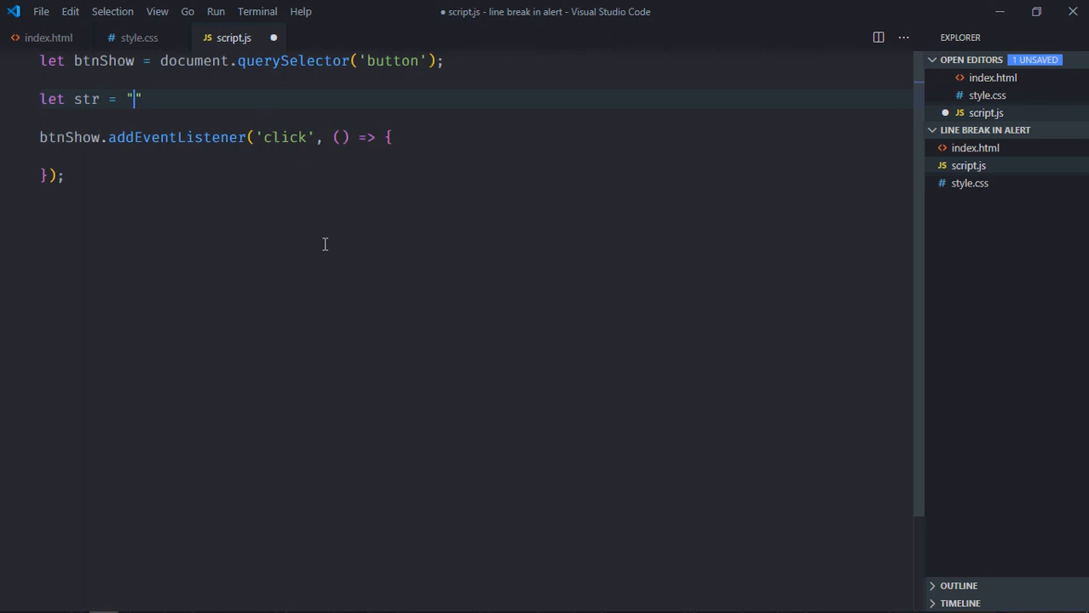
{"action": "type", "text": "This is"}
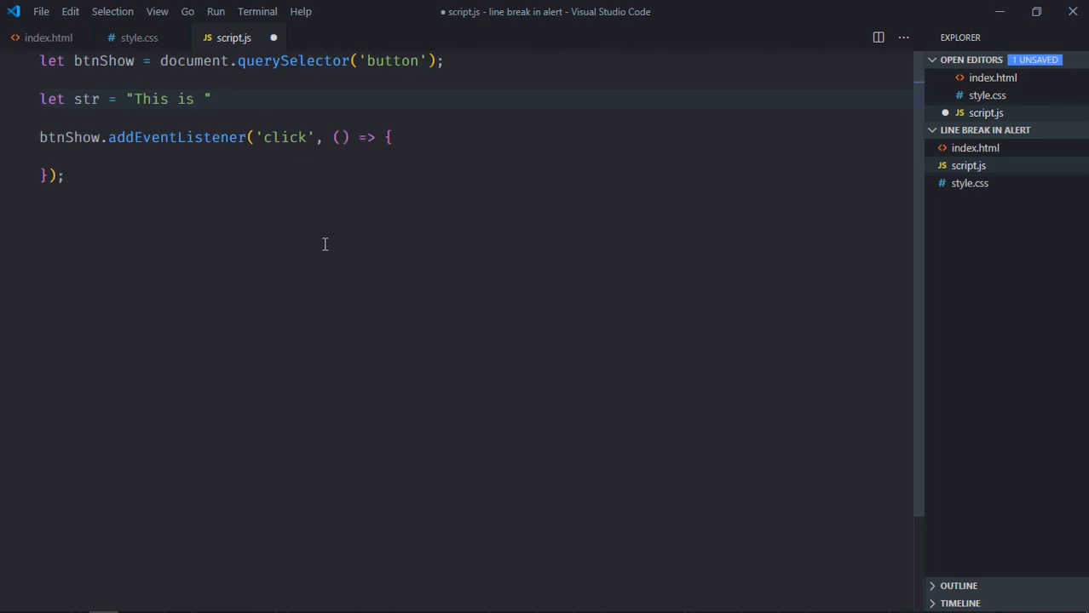
{"action": "type", "text": "Hello Wor"}
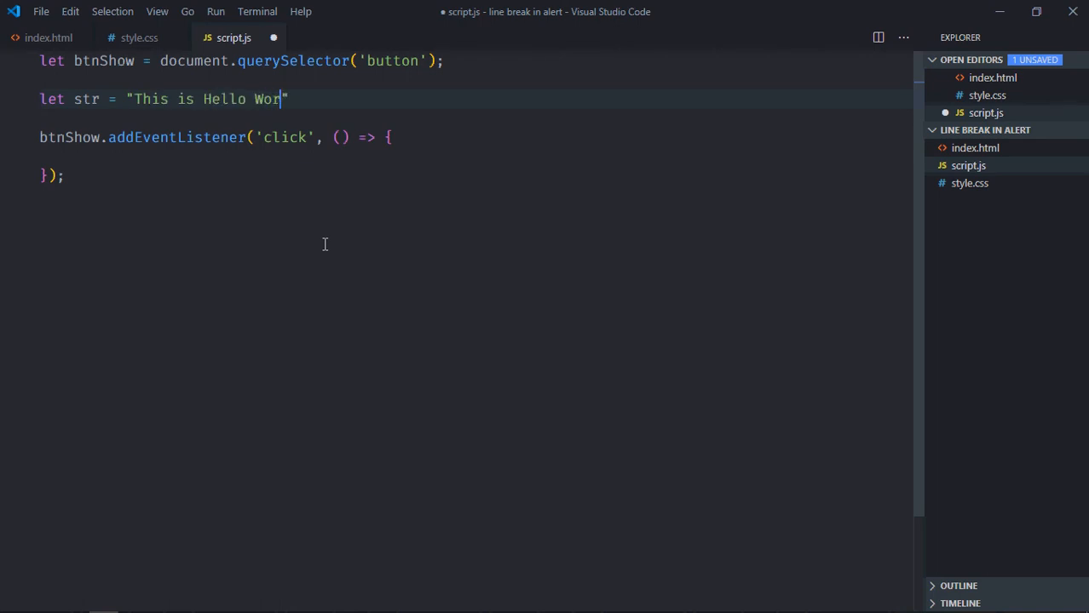
{"action": "type", "text": "ld in Javascript"}
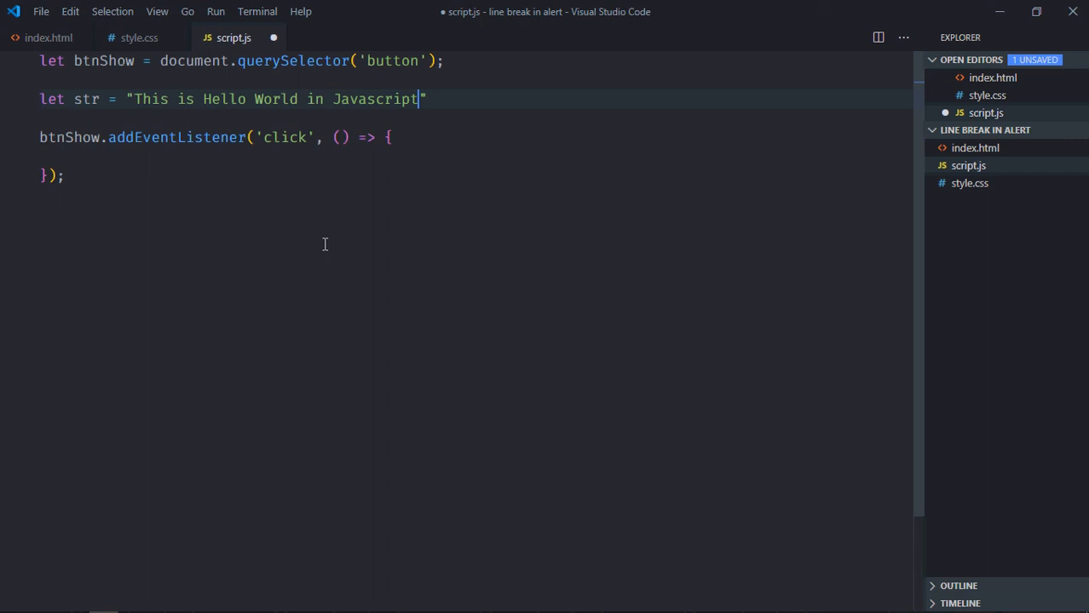
{"action": "type", "text": ";"}
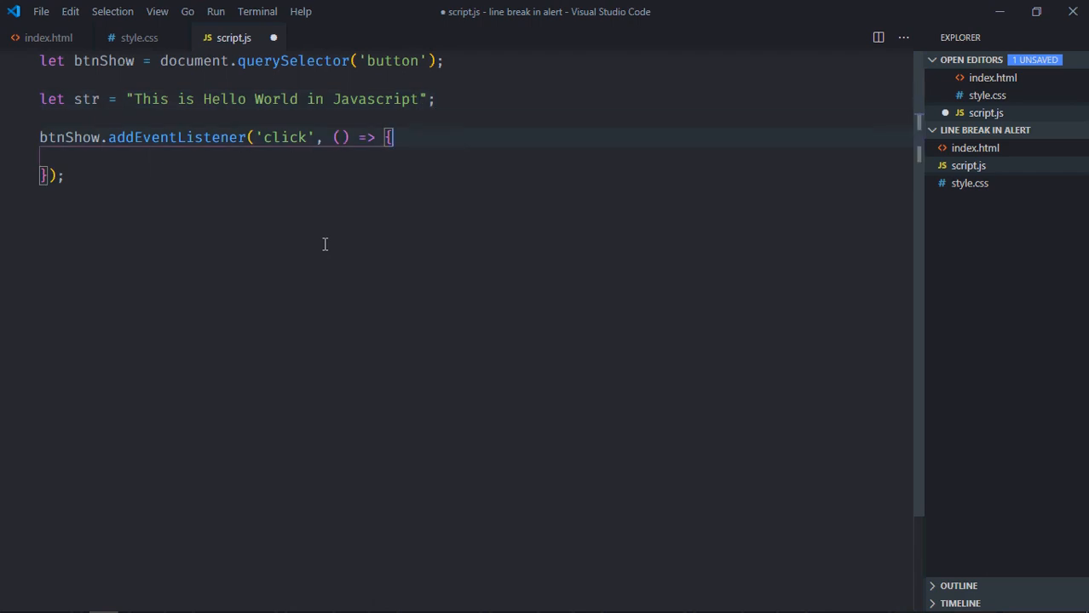
Add alert(str) inside the click handler
{"action": "key", "text": "Enter"}
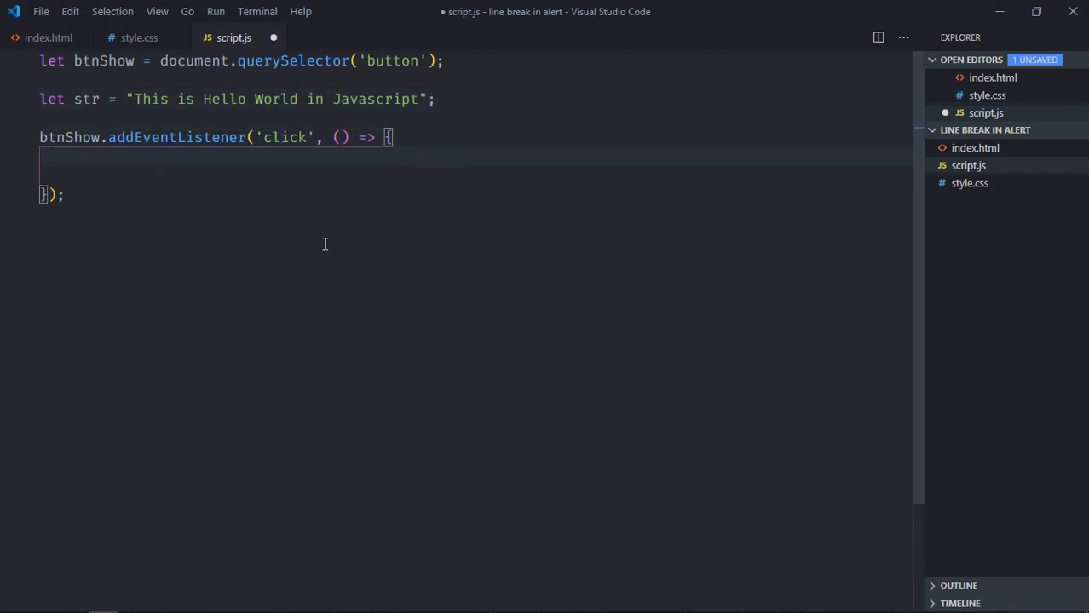
{"action": "type", "text": "alert"}
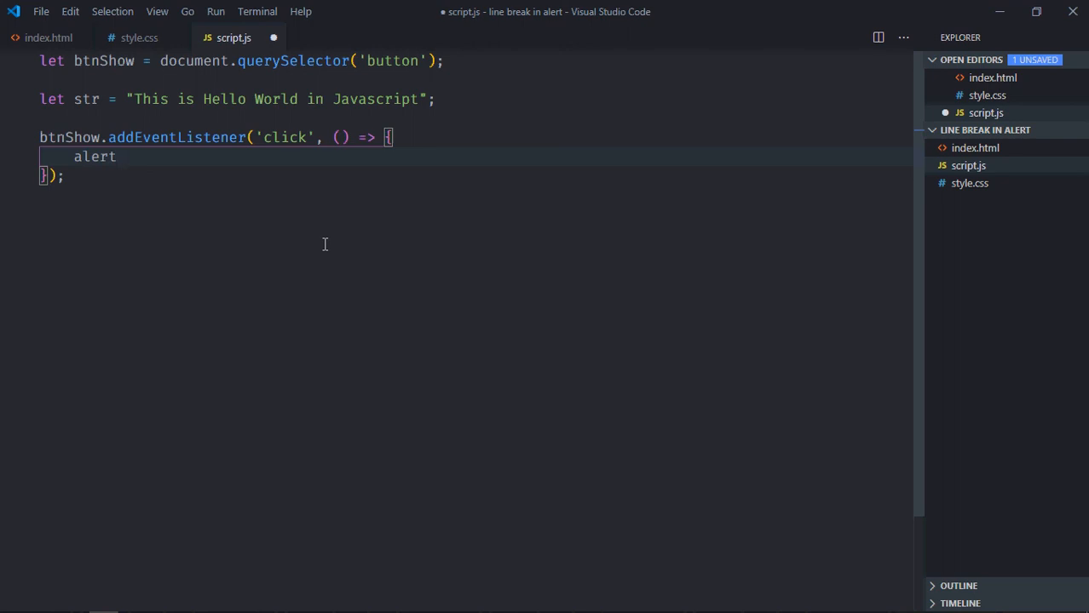
{"action": "type", "text": "(str);"}
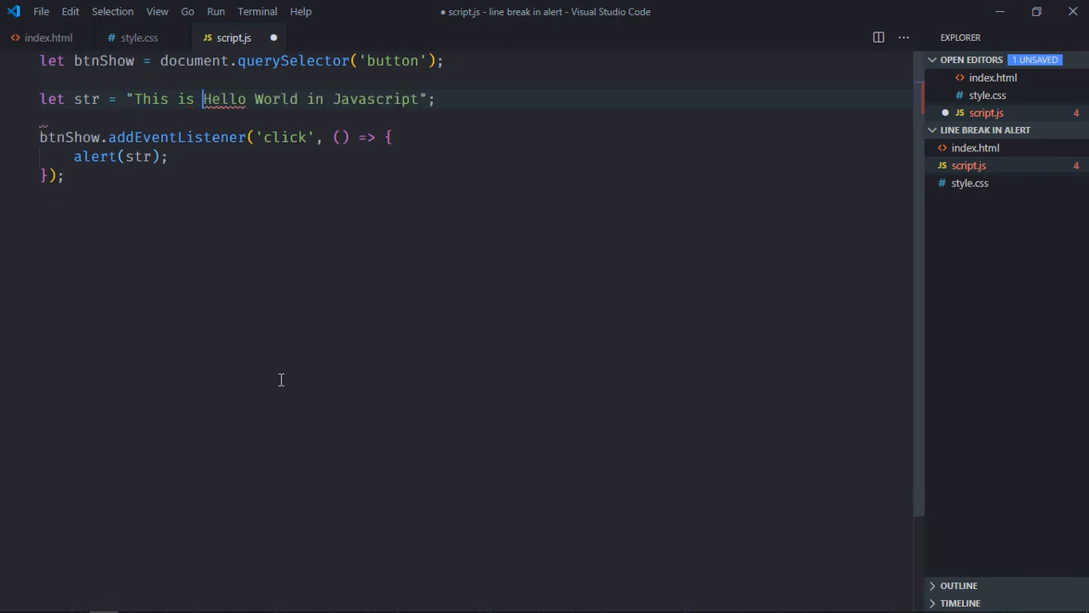
Insert \n before 'Hello' and before 'in' in str, then save script.js
{"action": "type", "text": "\\n"}
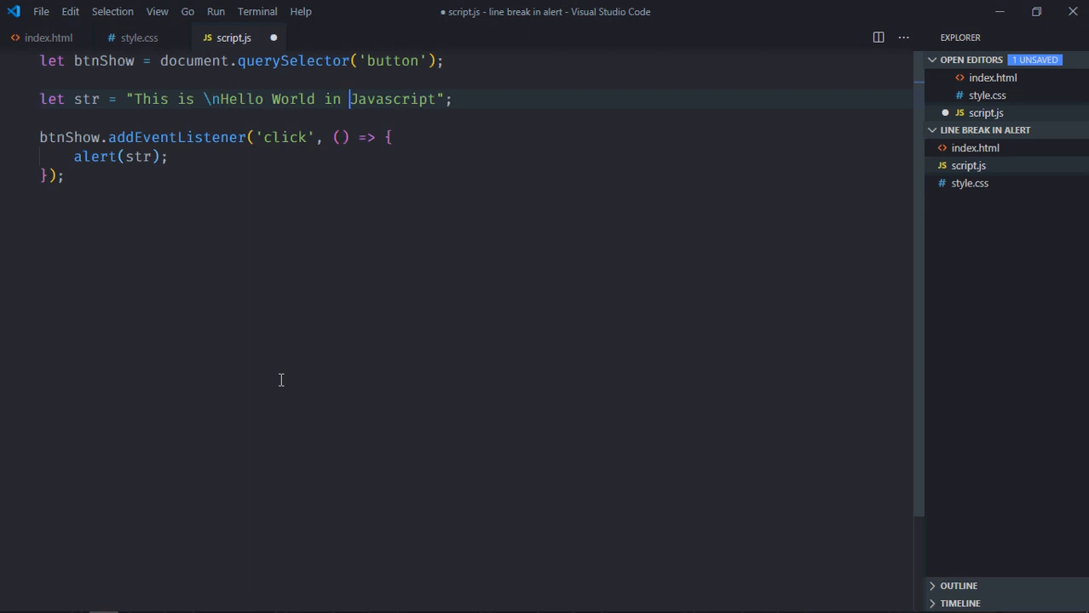
{"action": "type", "text": "\\n"}
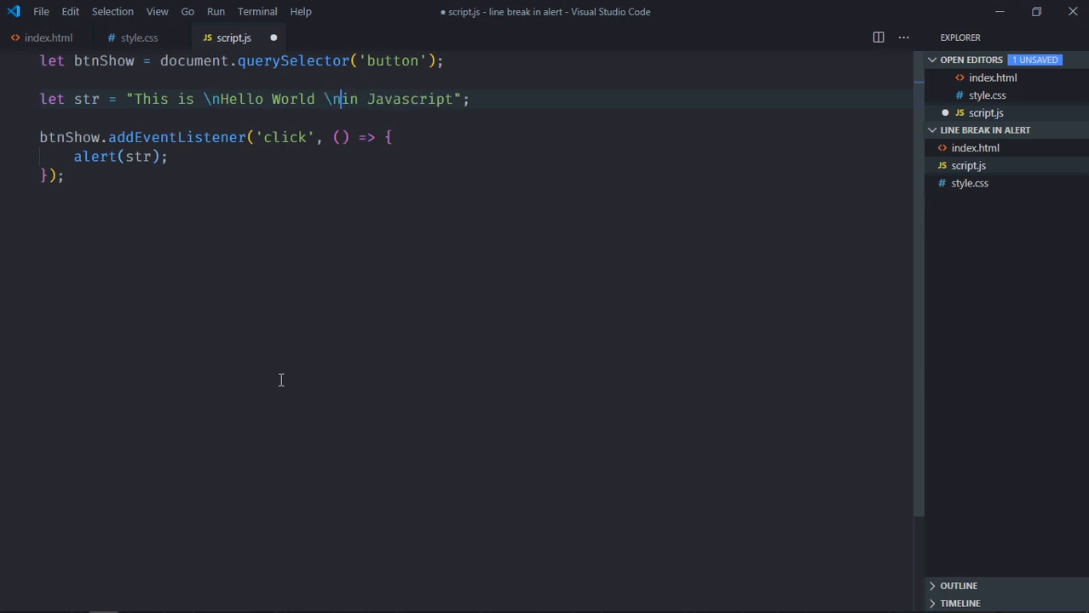
{"action": "key", "text": "ctrl+s"}
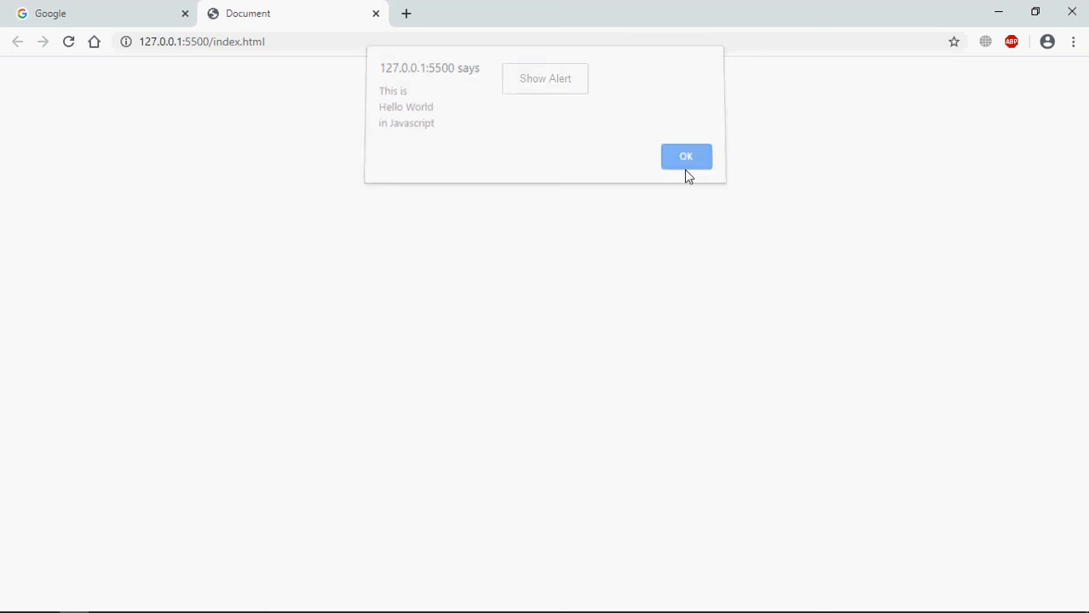
Dismiss the browser alert showing 'This is', 'Hello World', 'in Javascript' on three lines
{"action": "left_click", "coordinate": [686, 157]}
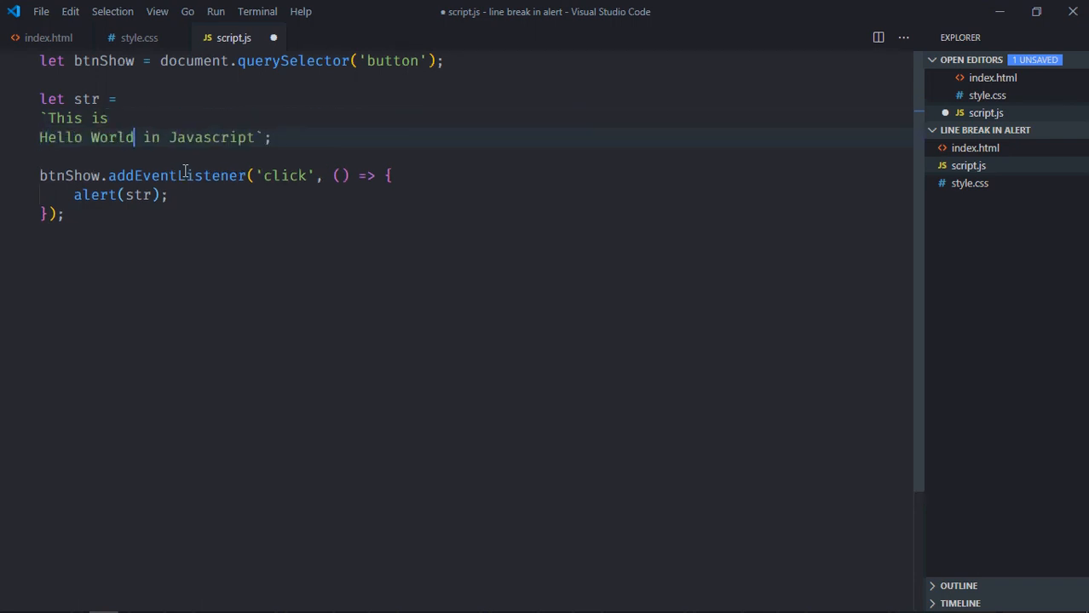
Break the backtick template string so 'in Javascript' sits on its own line
{"action": "key", "text": "Enter"}
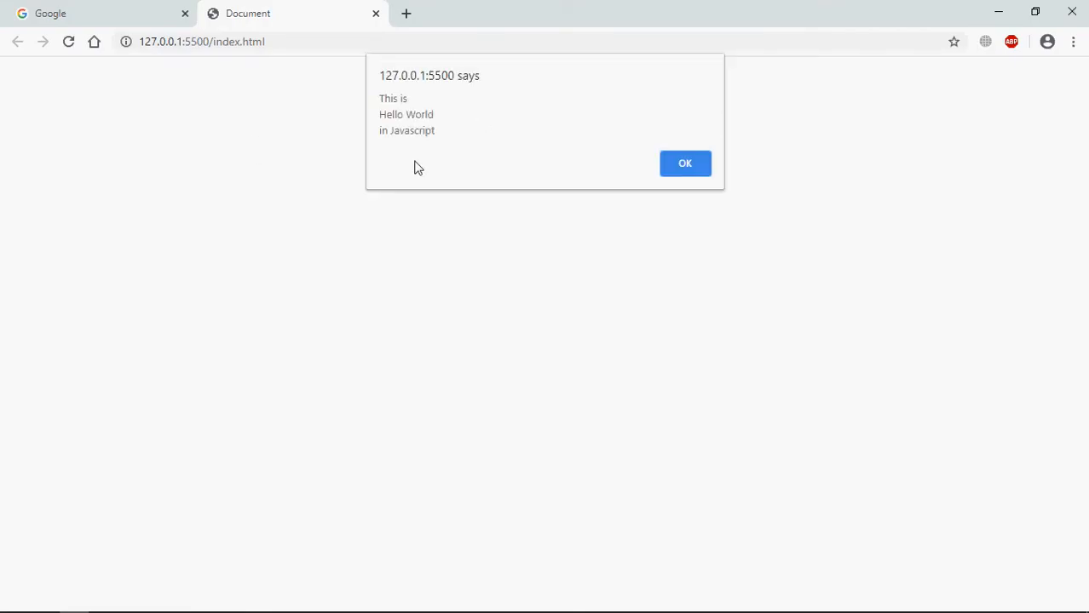
{"action": "mouse_move", "coordinate": [430, 169]}
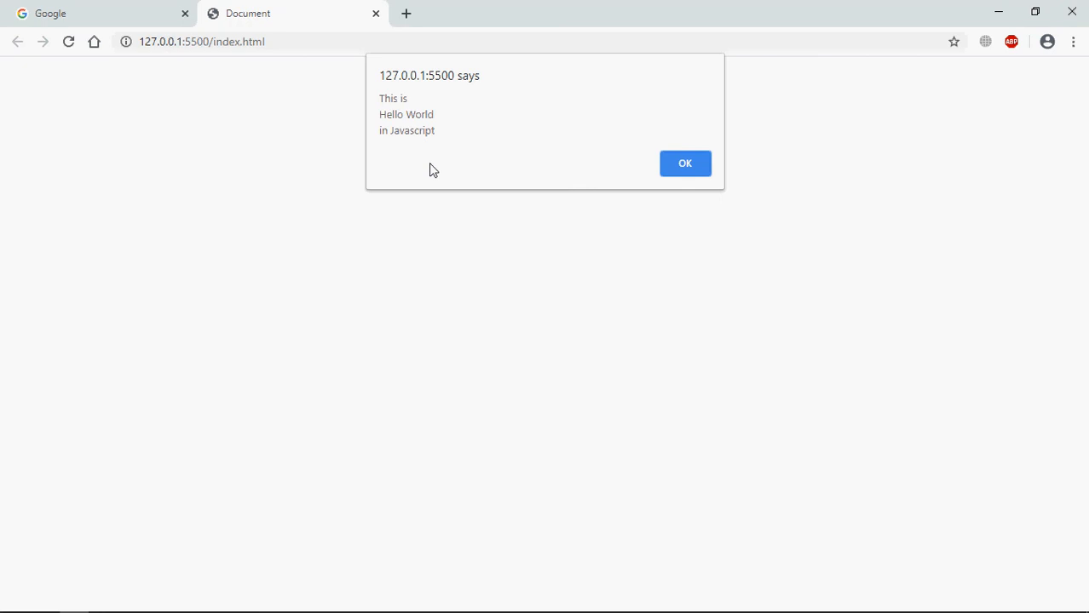
{"action": "mouse_move", "coordinate": [521, 358]}
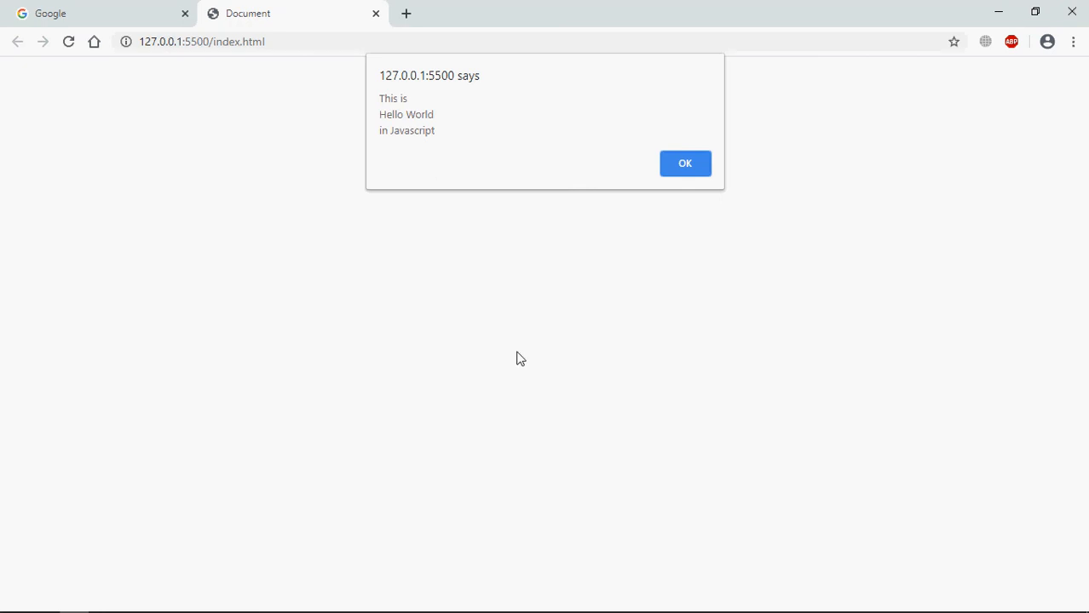